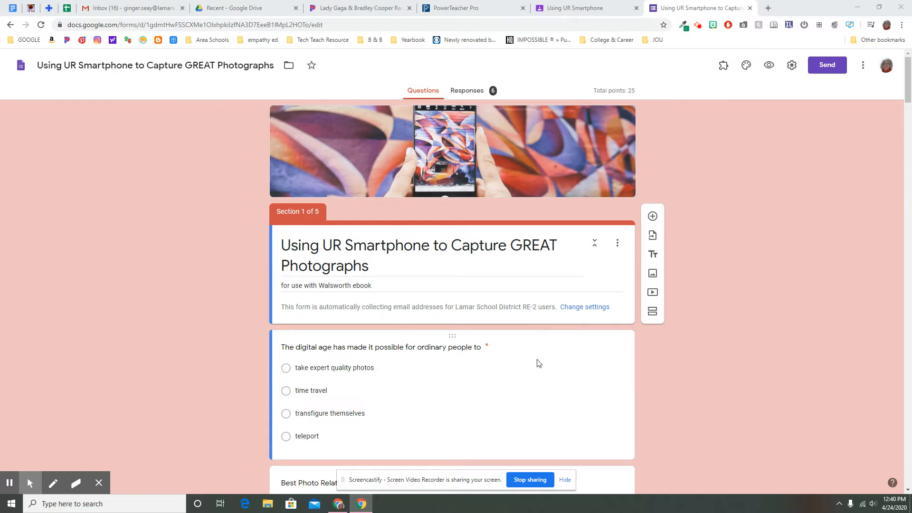
mouse_move(448, 380)
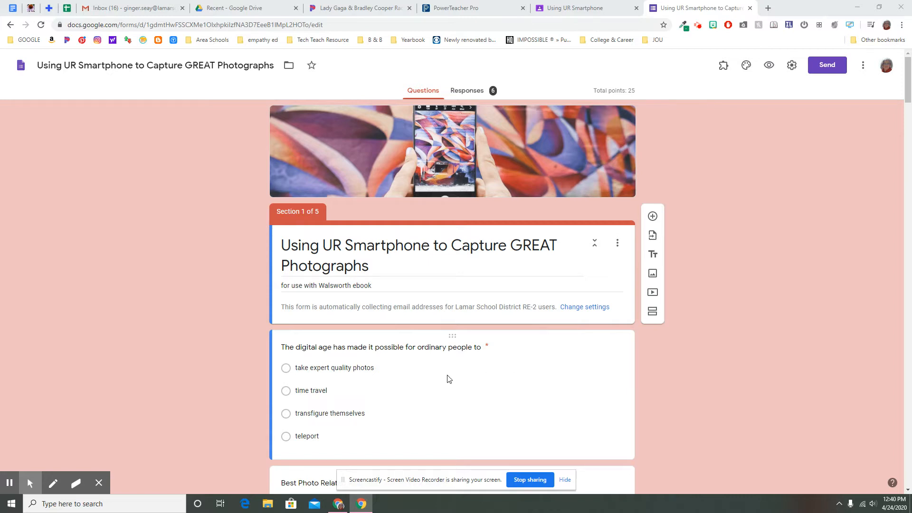
mouse_move(432, 359)
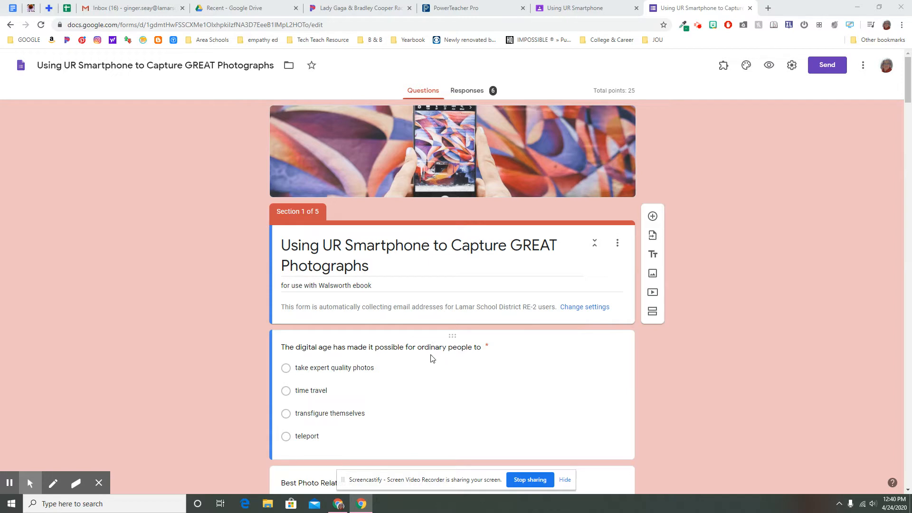
mouse_move(389, 348)
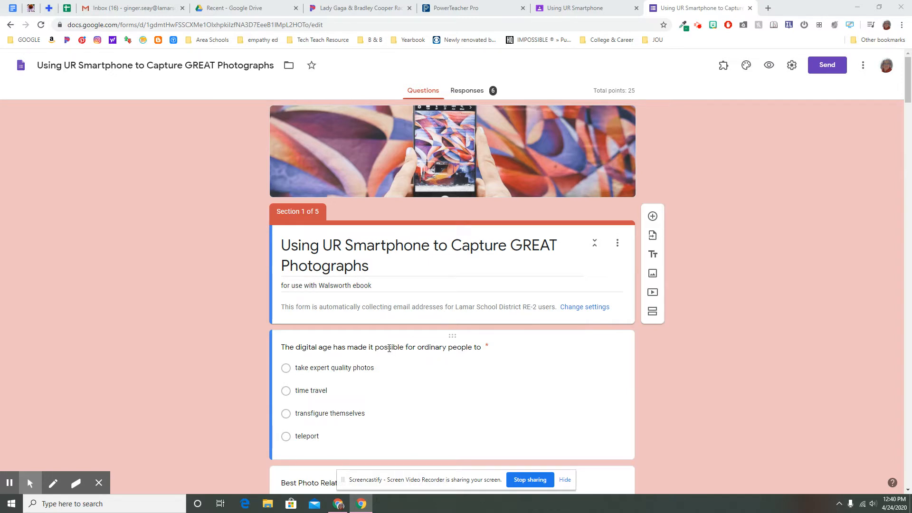
Step: Select the first quiz question (the digital-age question) for editing
click(387, 347)
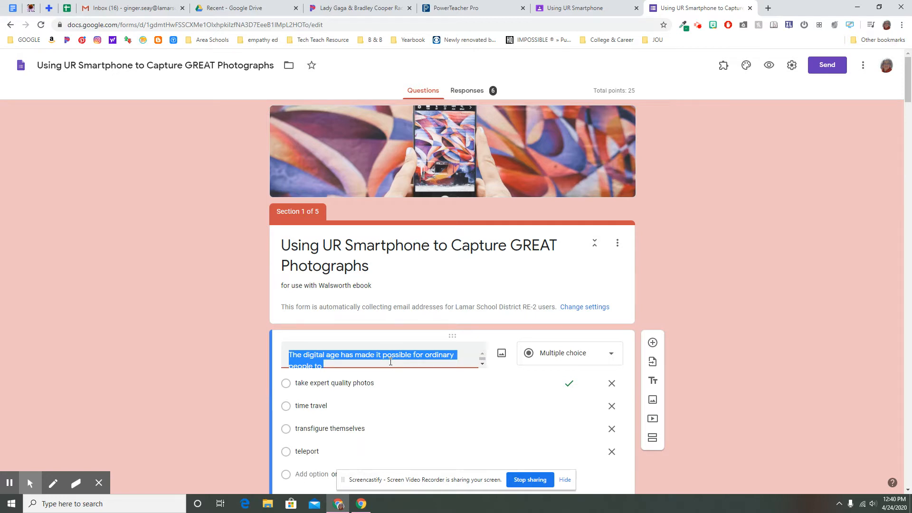
mouse_move(320, 428)
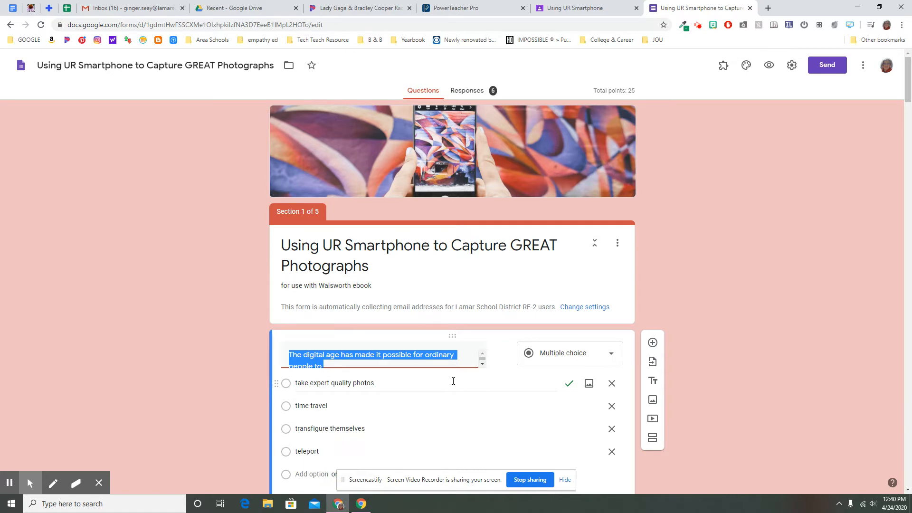
mouse_move(677, 328)
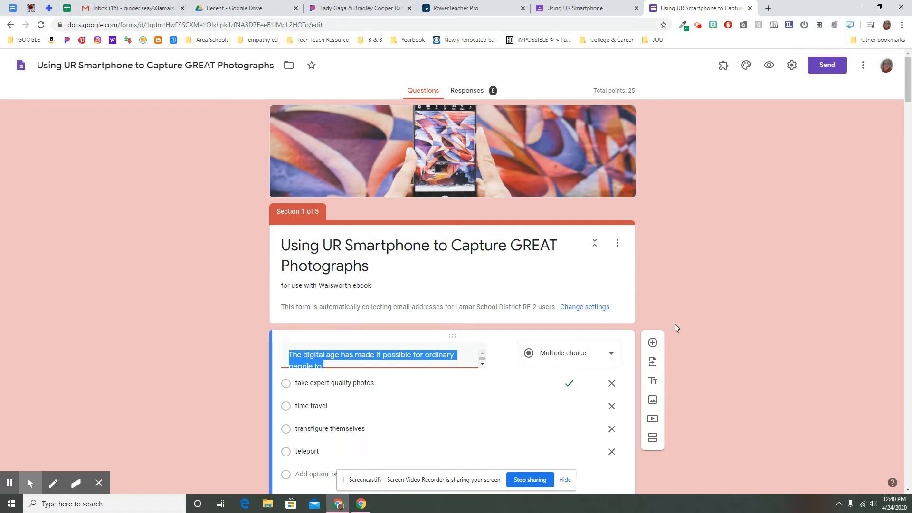
mouse_move(439, 388)
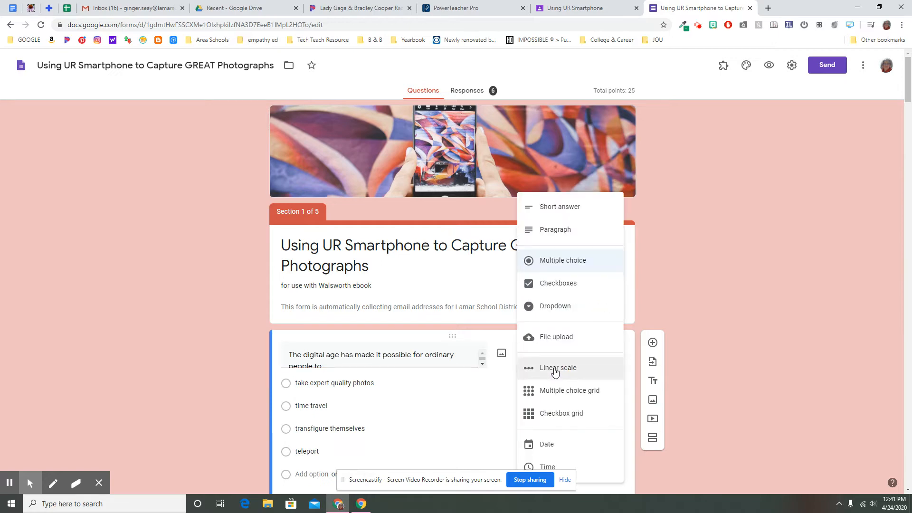
Step: Keep the first question as Multiple choice and scroll down to the photo upload question
click(562, 261)
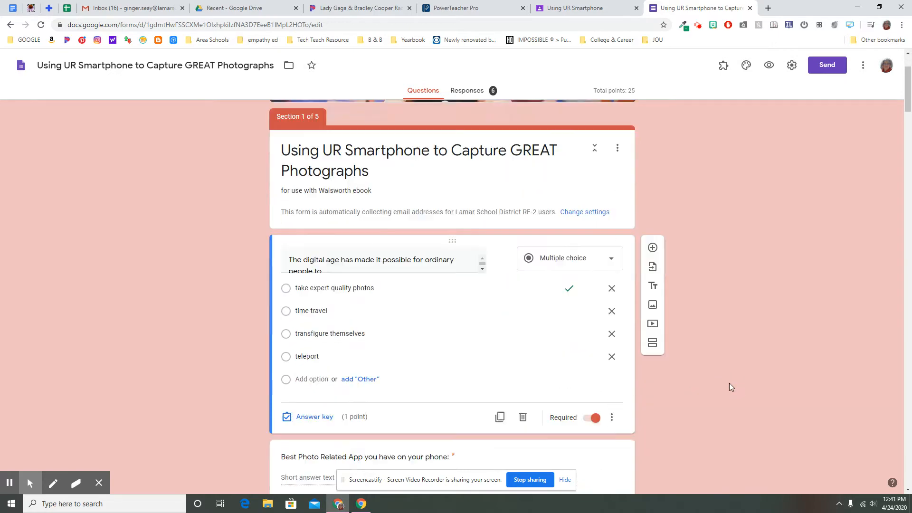
scroll(down, 3)
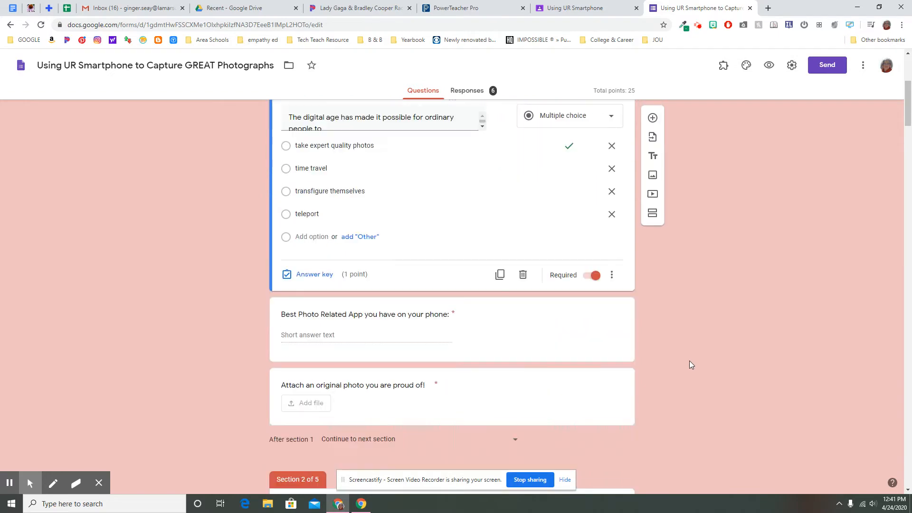
scroll(up, 3)
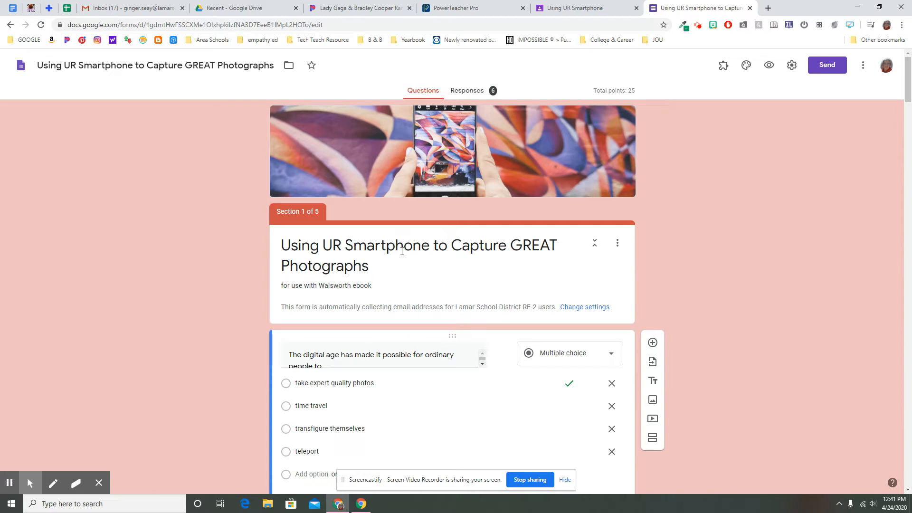
scroll(down, 3)
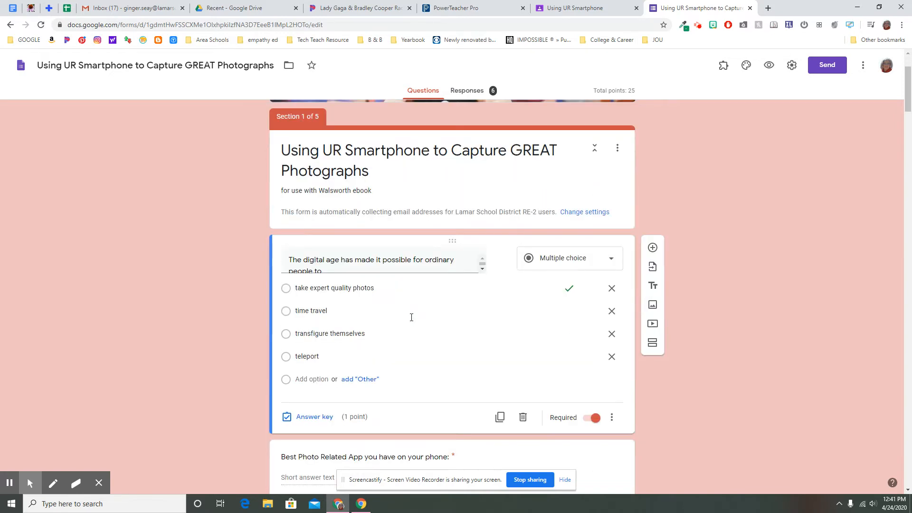
scroll(down, 3)
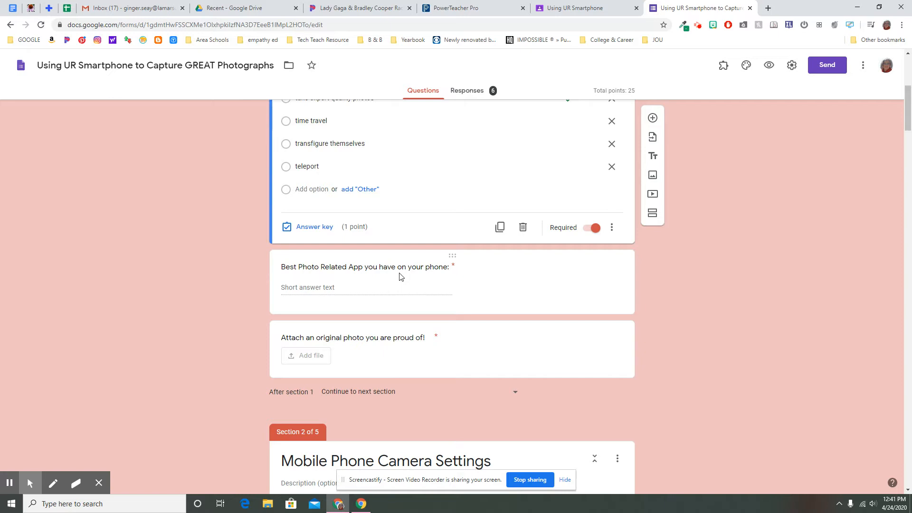
mouse_move(384, 266)
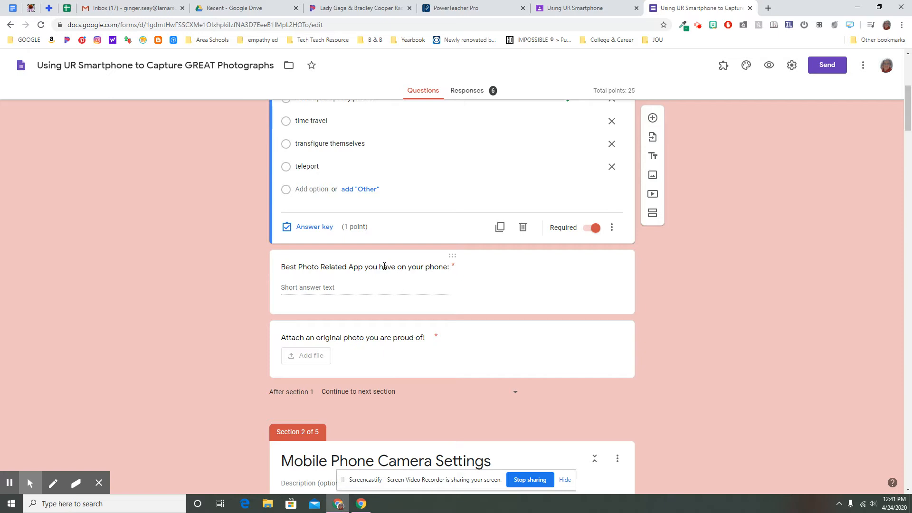
mouse_move(368, 276)
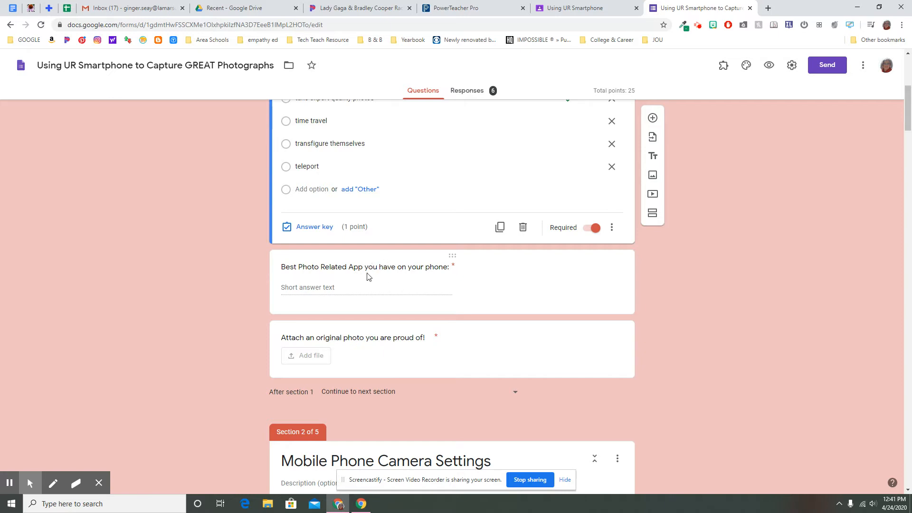
mouse_move(320, 291)
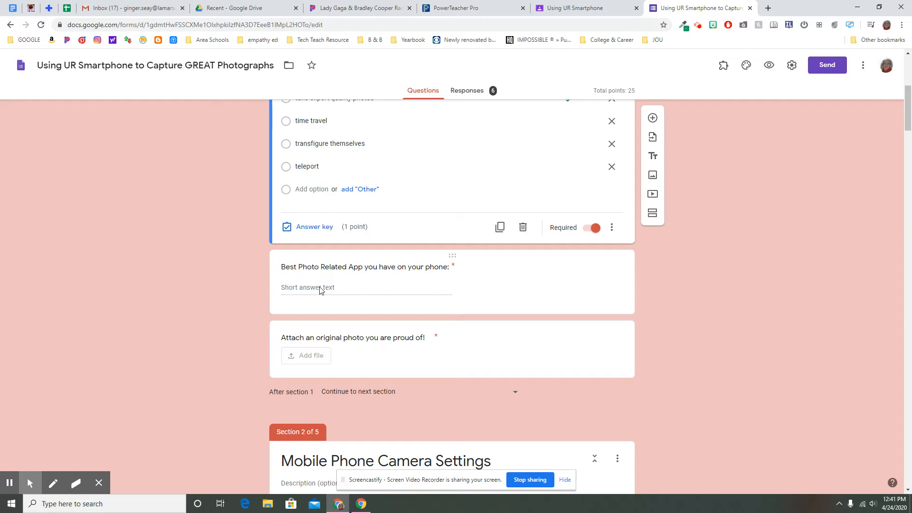
scroll(down, 3)
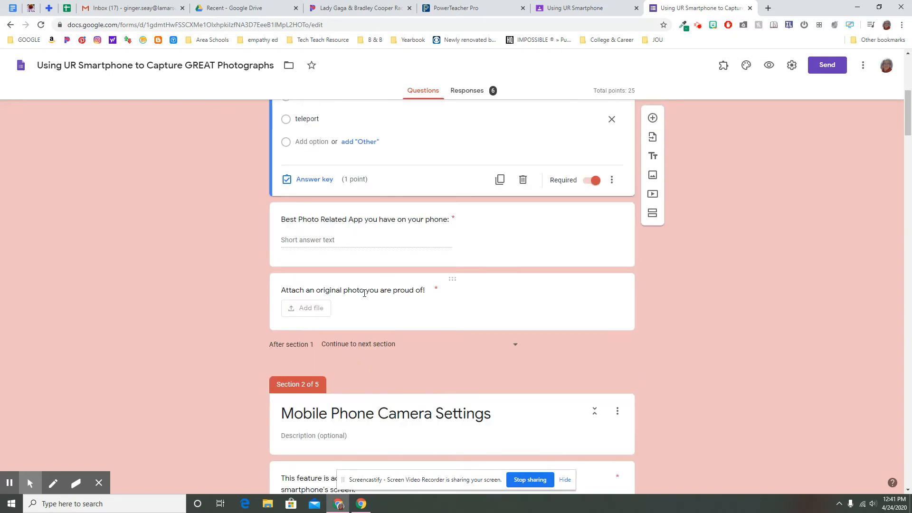
Step: Select the 'Attach an original photo' file upload question to review its image-only, one-file, 10 MB settings
click(352, 290)
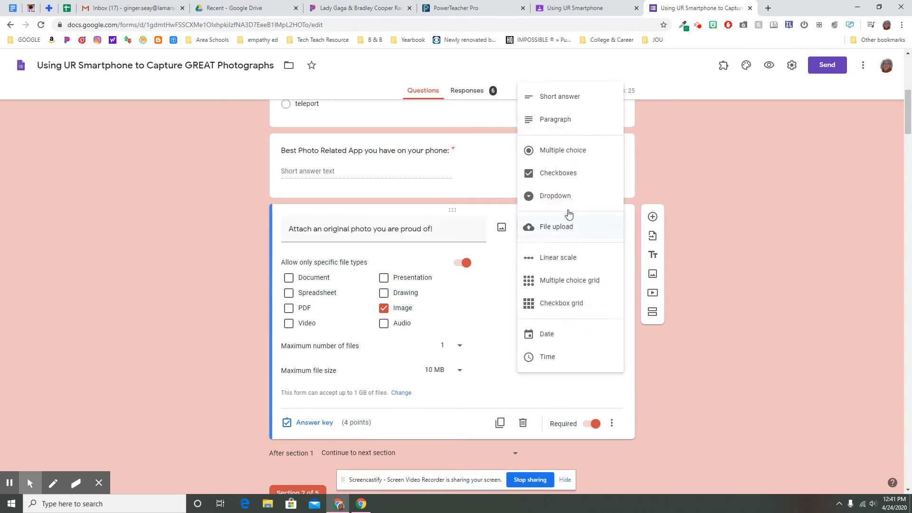
mouse_move(562, 226)
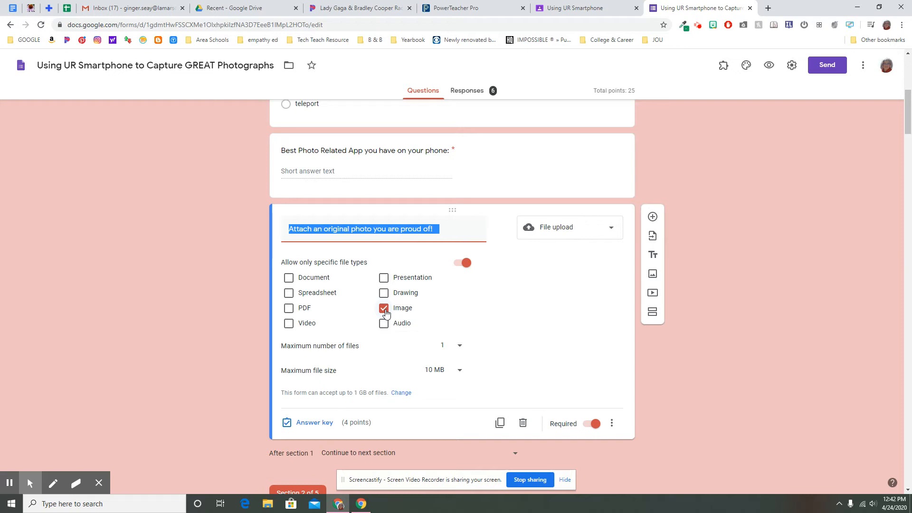
mouse_move(385, 297)
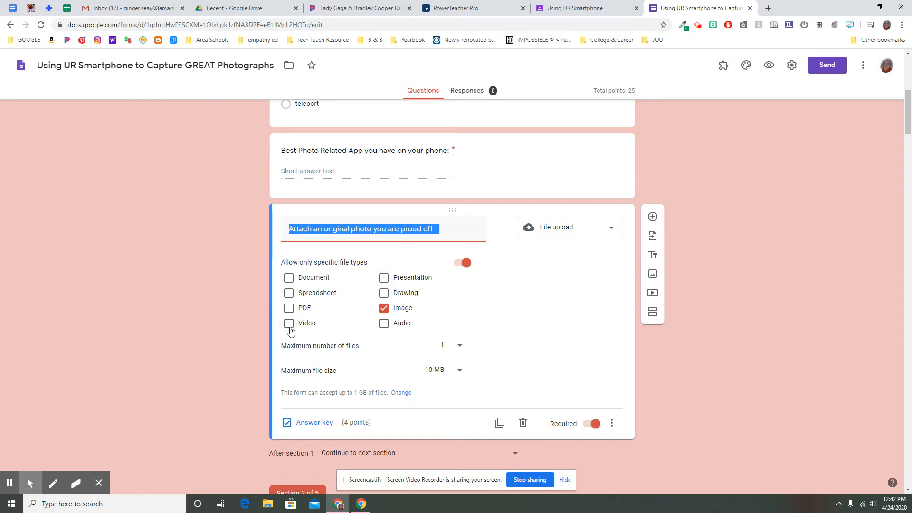
mouse_move(289, 319)
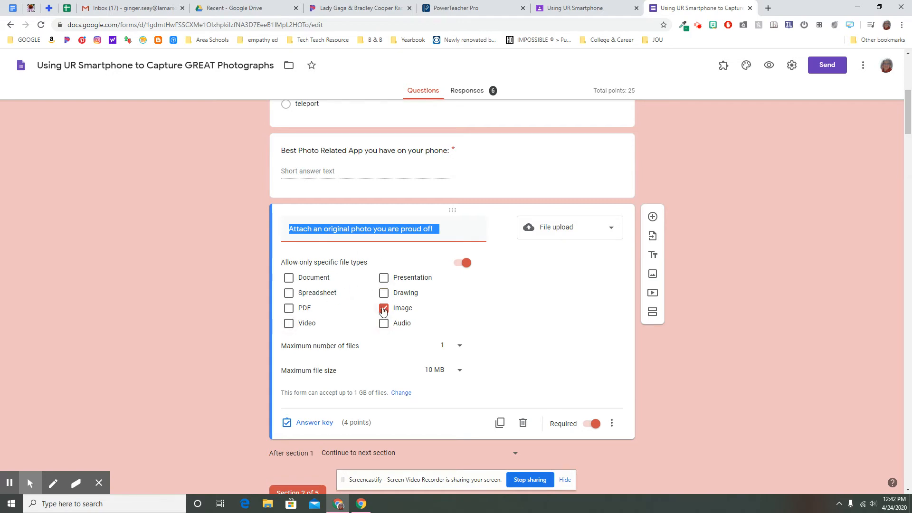
click(442, 345)
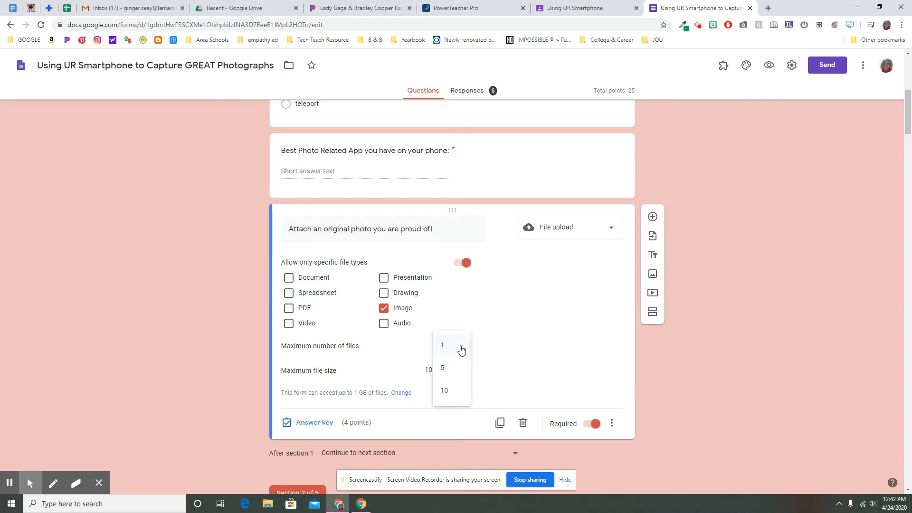
mouse_move(459, 379)
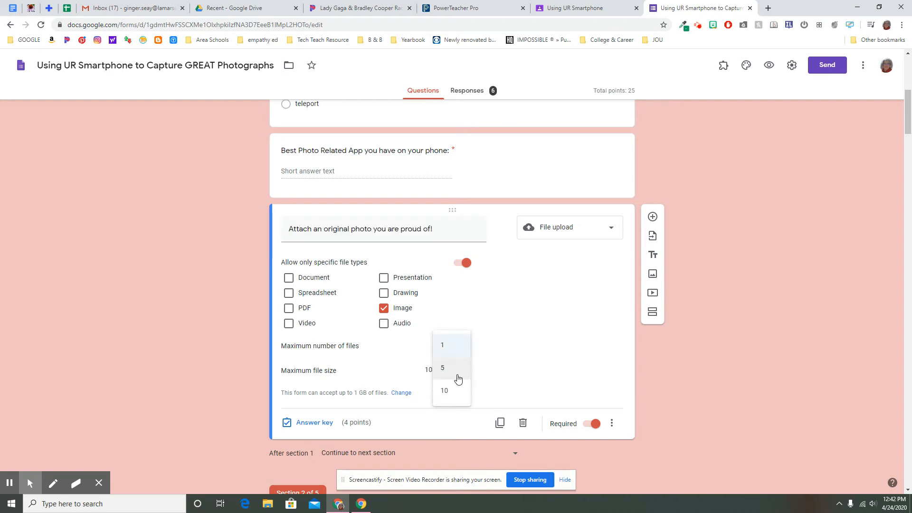
mouse_move(413, 268)
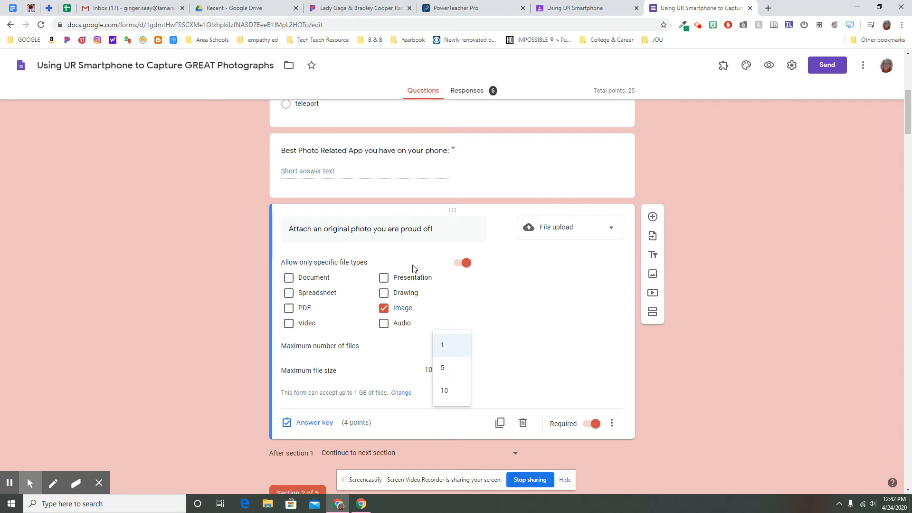
mouse_move(336, 358)
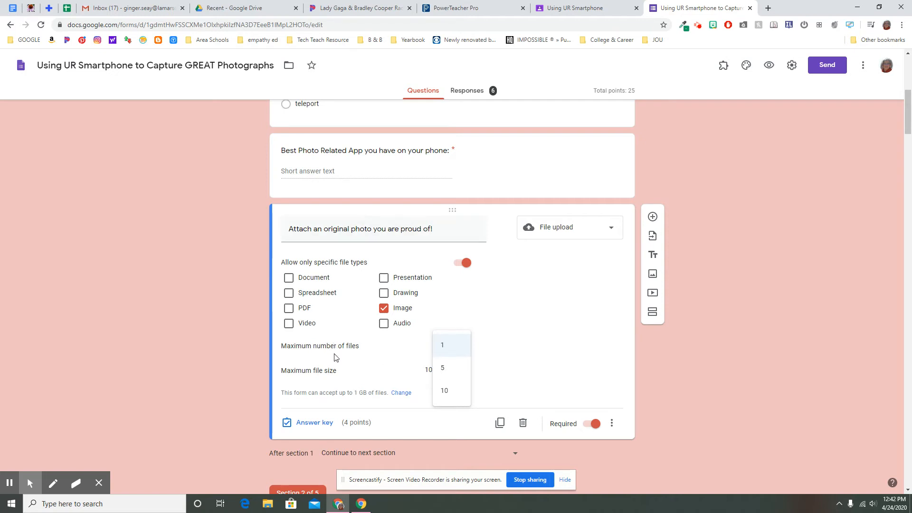
click(442, 345)
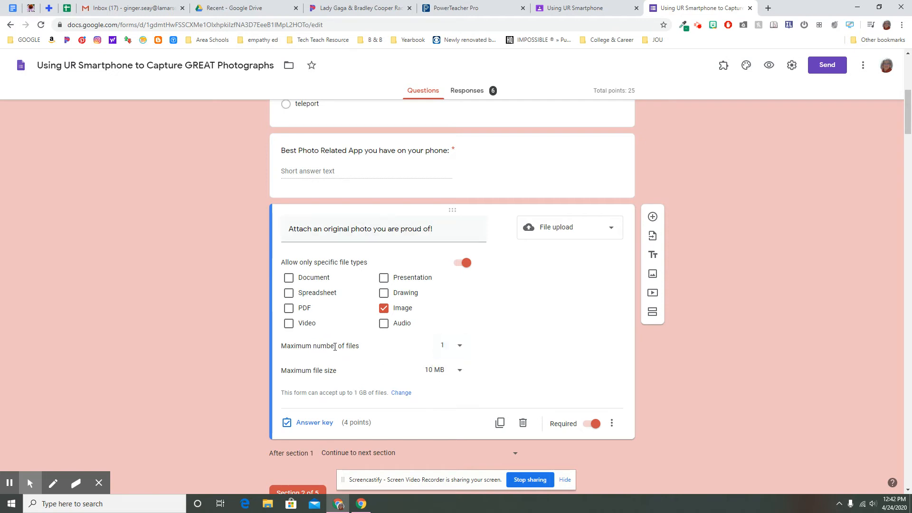
mouse_move(488, 400)
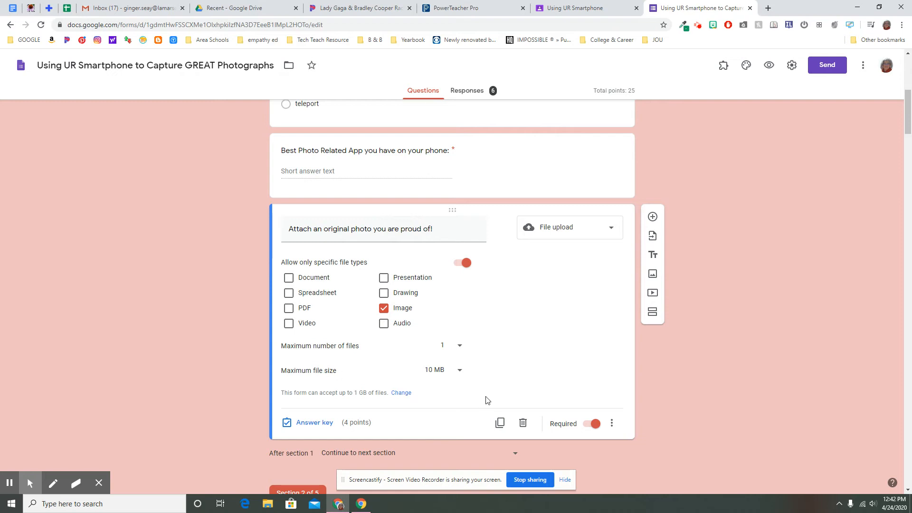
click(444, 369)
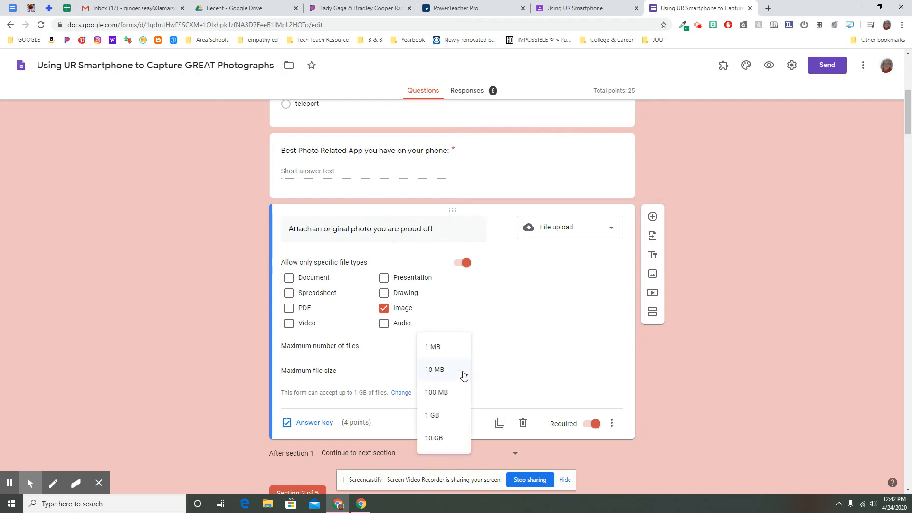
mouse_move(453, 376)
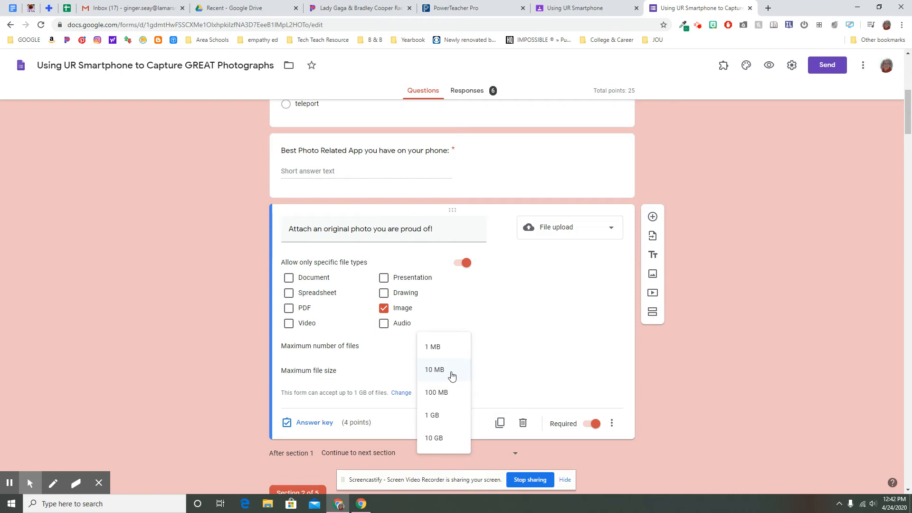
click(434, 369)
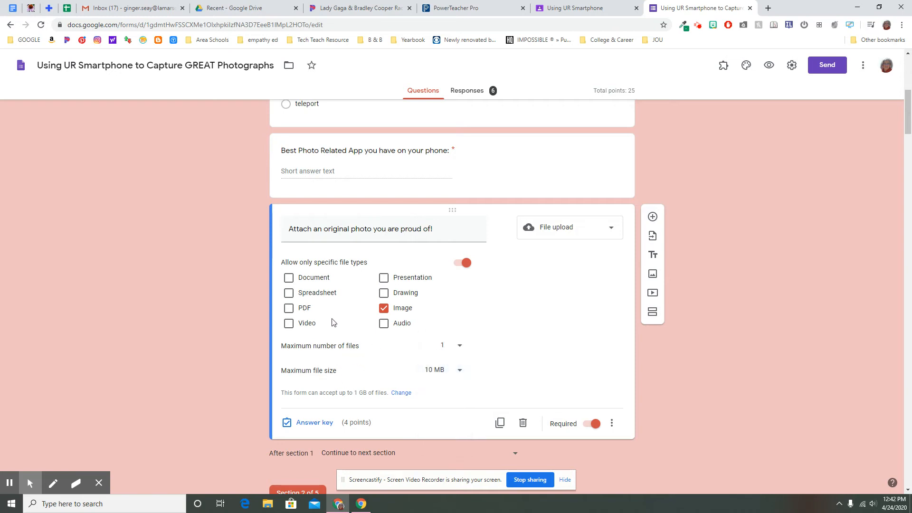
click(444, 370)
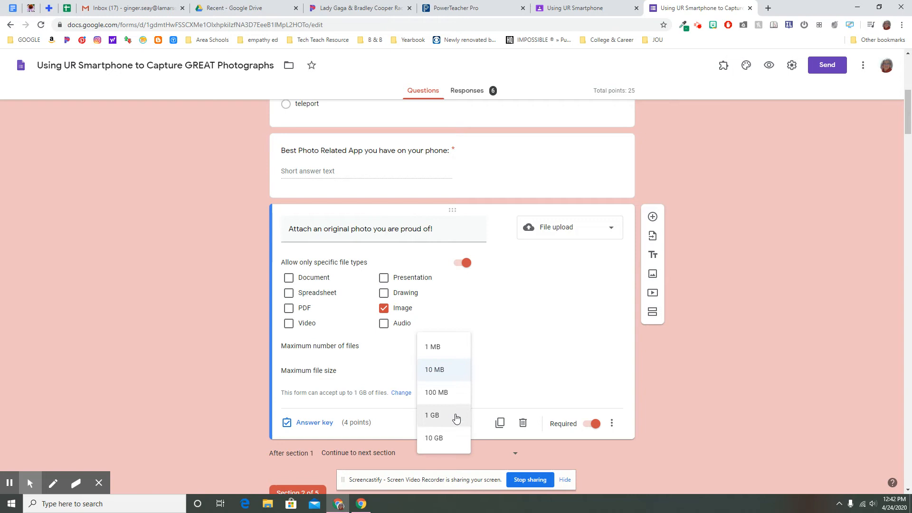
click(434, 370)
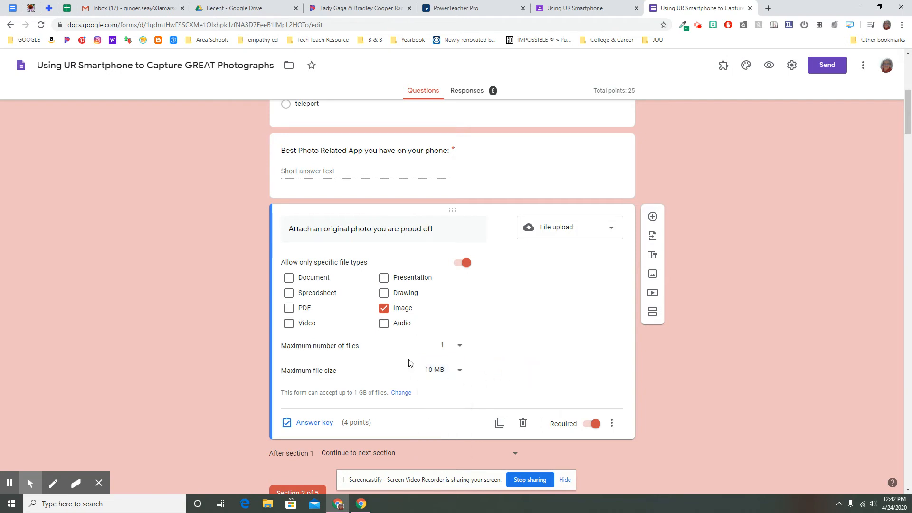
mouse_move(342, 401)
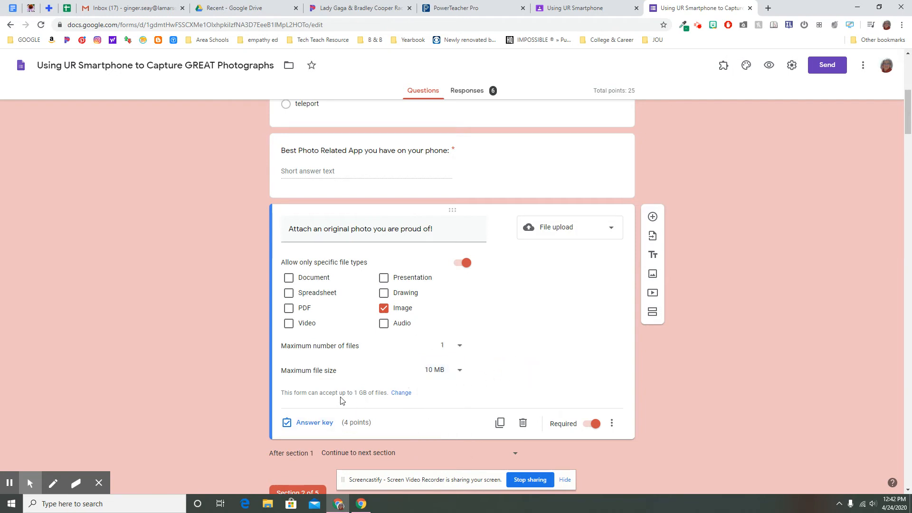
mouse_move(488, 330)
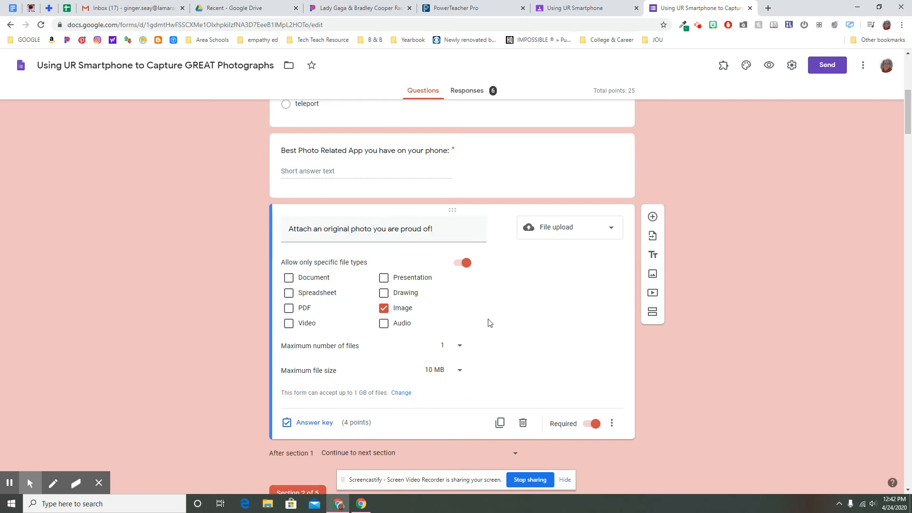
mouse_move(417, 258)
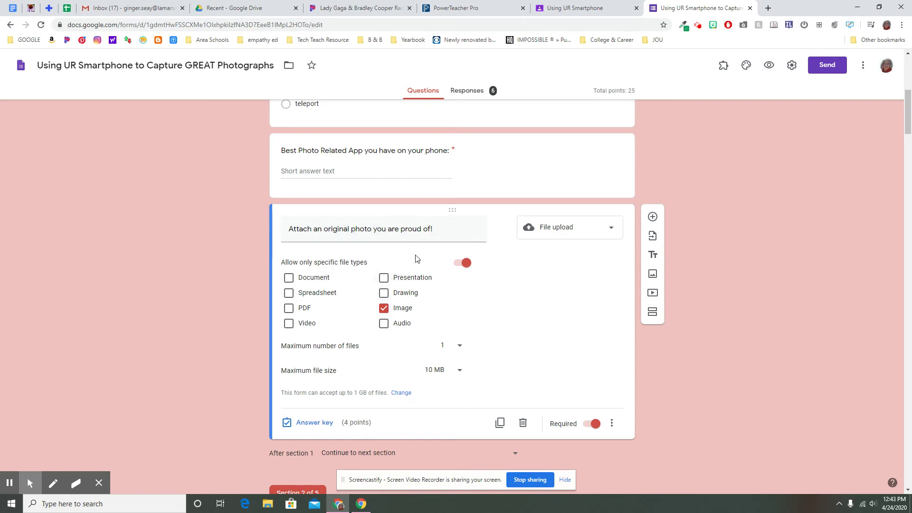
mouse_move(350, 297)
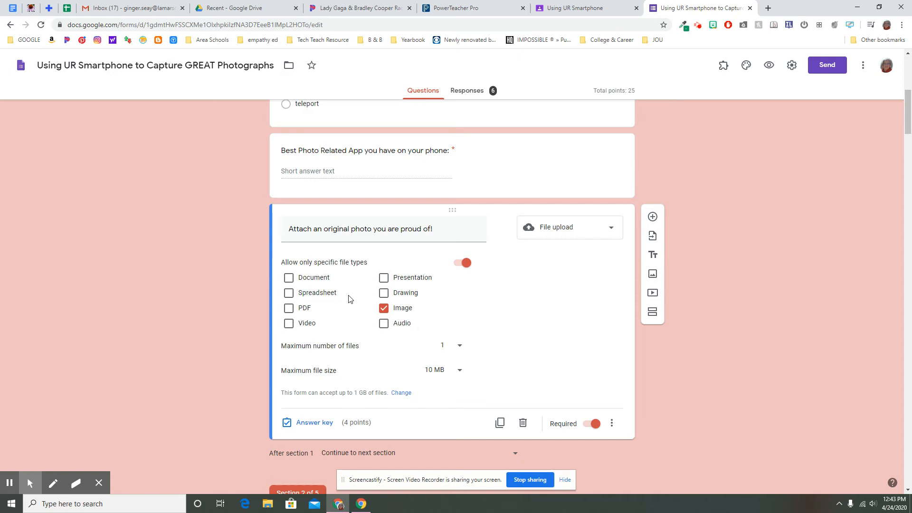
mouse_move(379, 383)
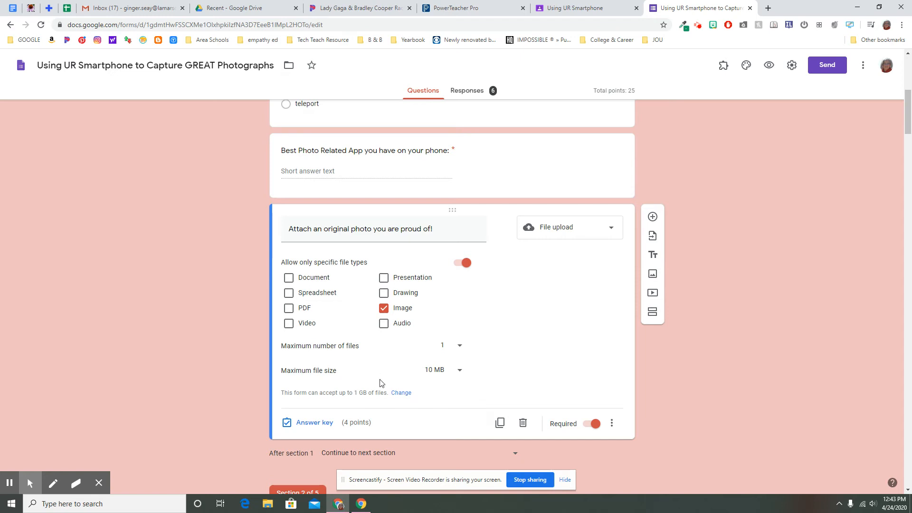
Step: Switch to the Responses view broken down by question, starting at question 1 of 24
click(467, 90)
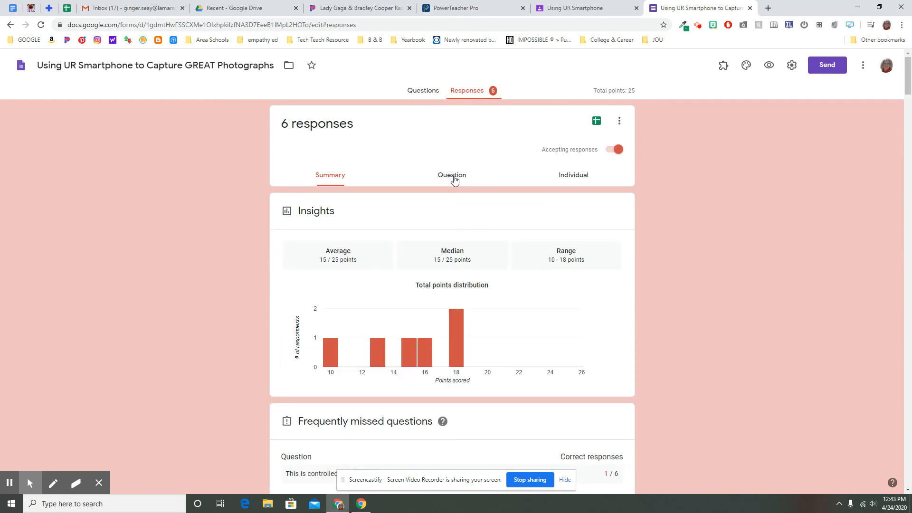
click(456, 175)
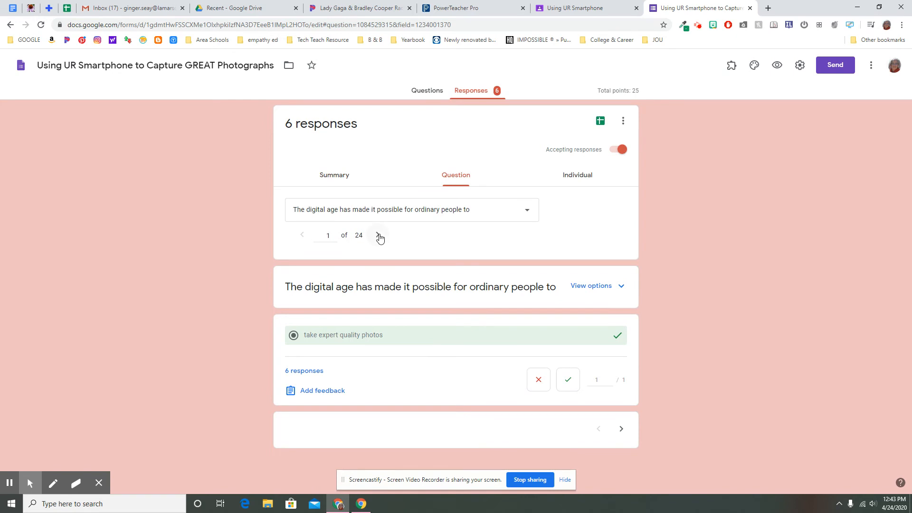
Step: Move to question 3's responses and scroll through the six uploaded image files
click(375, 234)
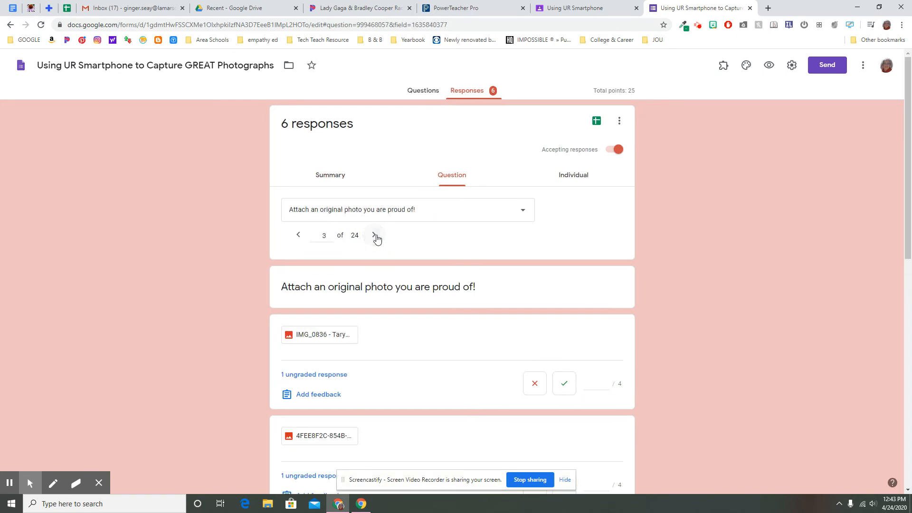
scroll(down, 3)
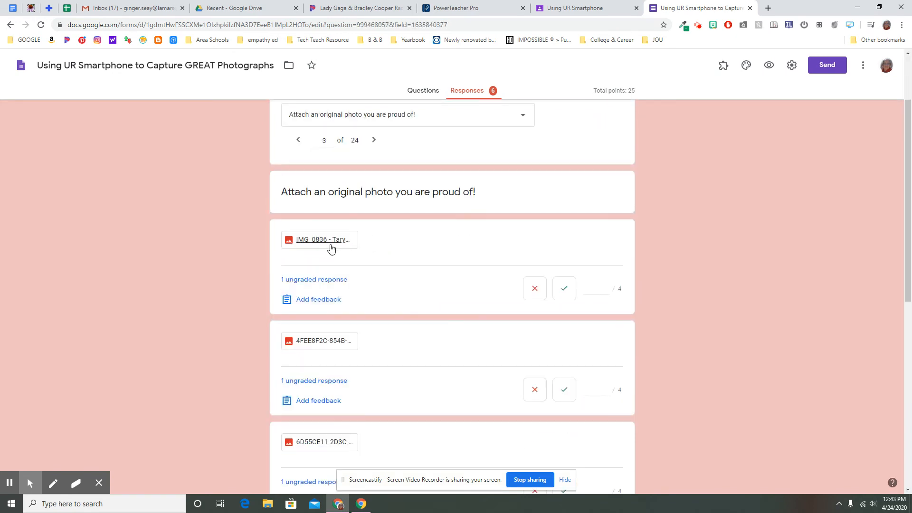
mouse_move(326, 437)
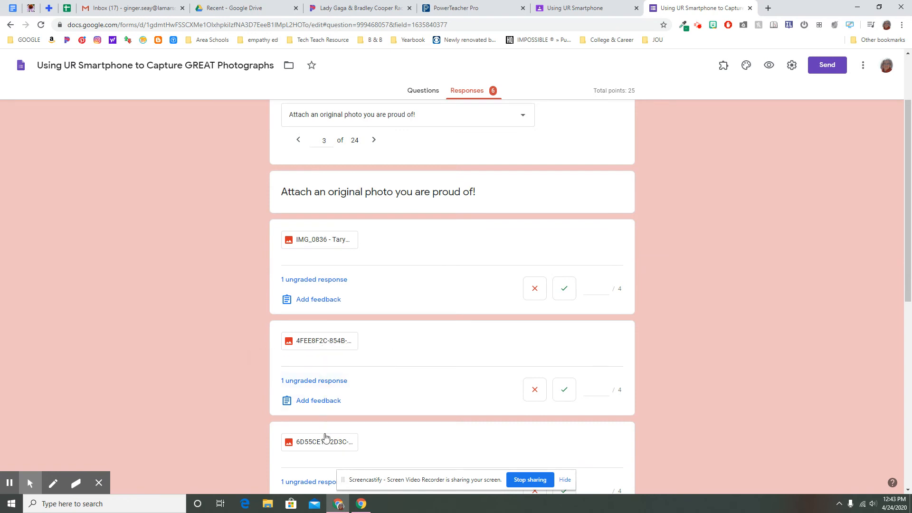
mouse_move(351, 359)
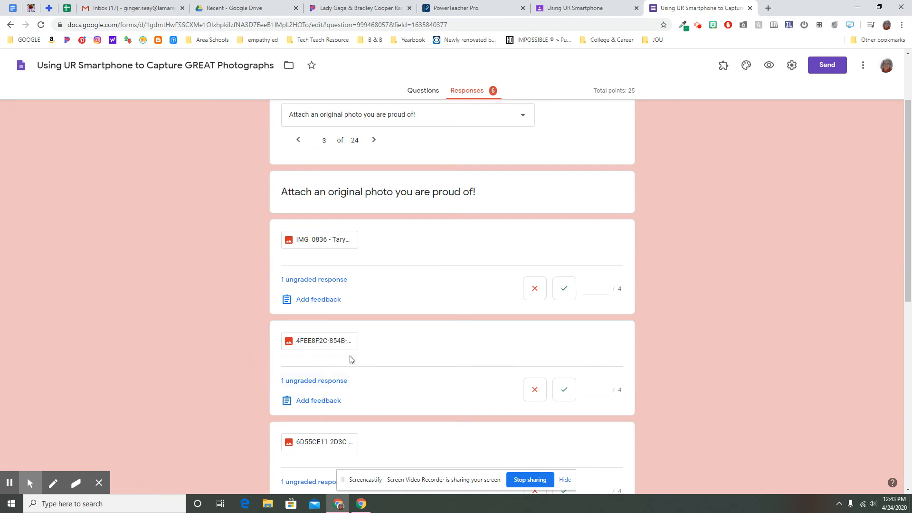
scroll(down, 3)
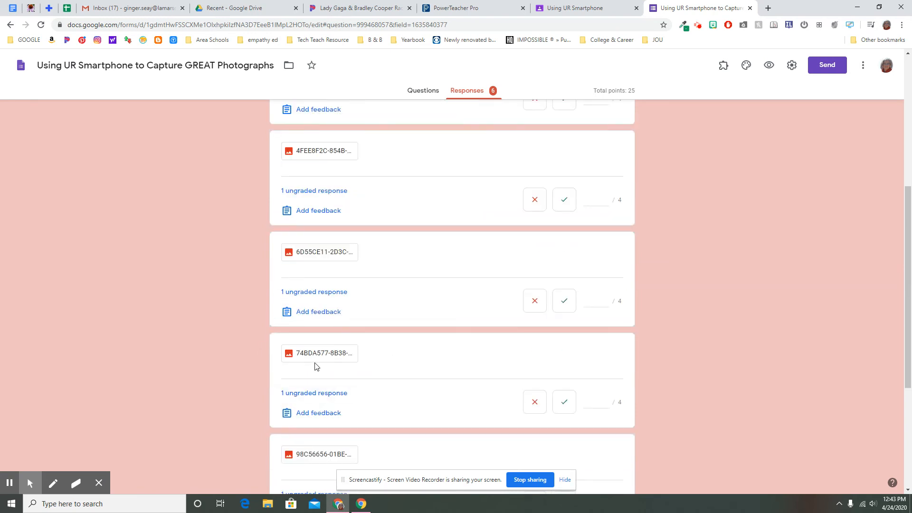
scroll(down, 3)
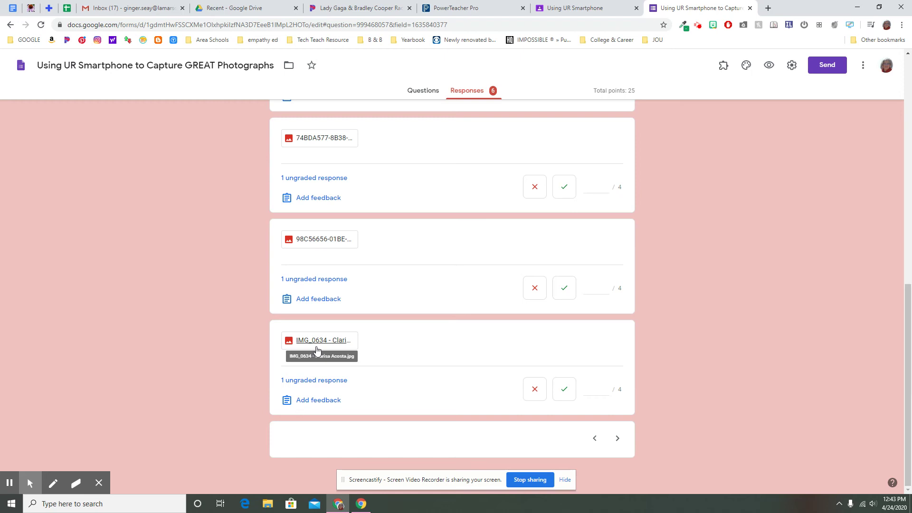
mouse_move(320, 411)
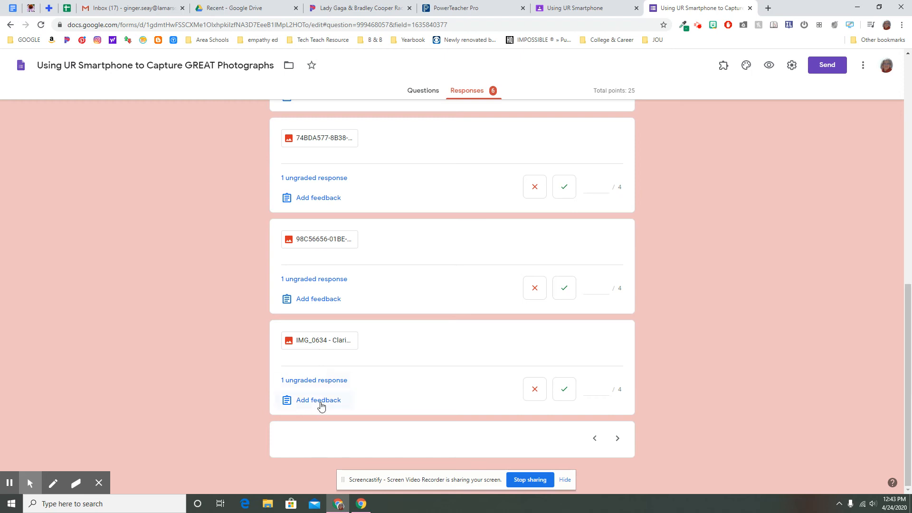
mouse_move(334, 158)
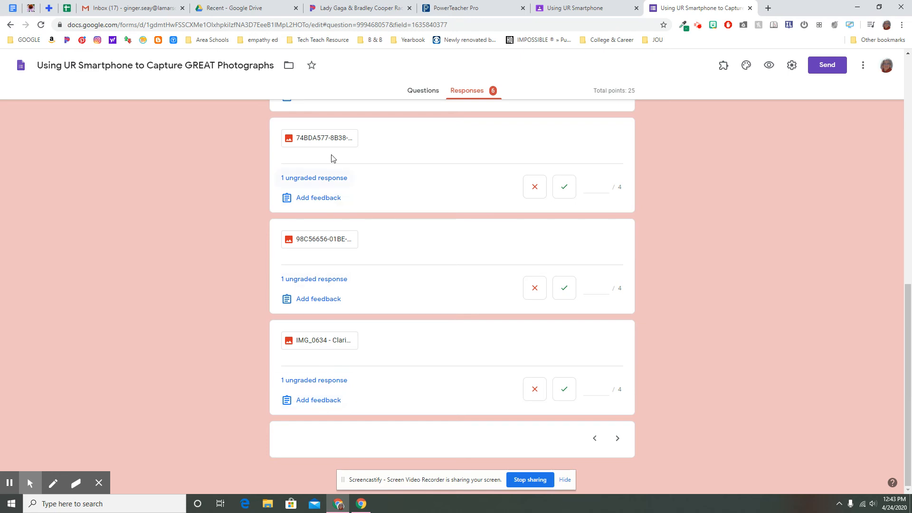
mouse_move(325, 187)
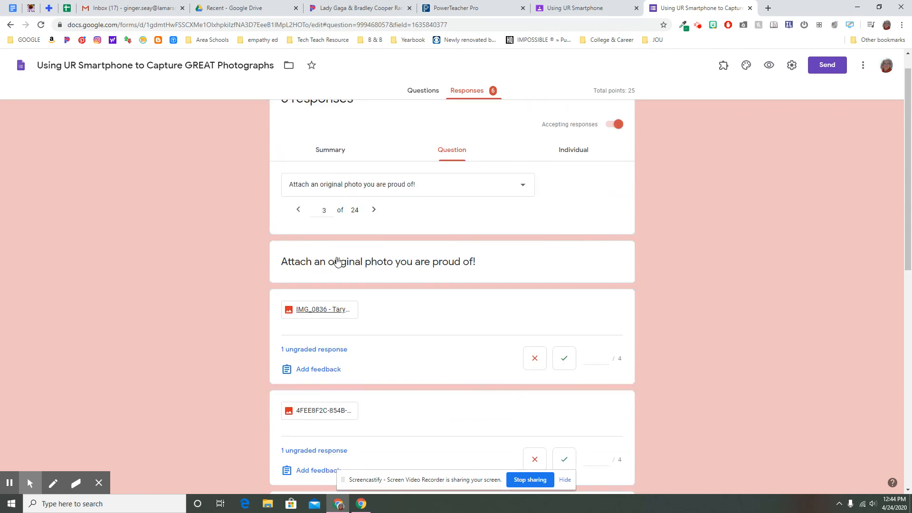
mouse_move(372, 306)
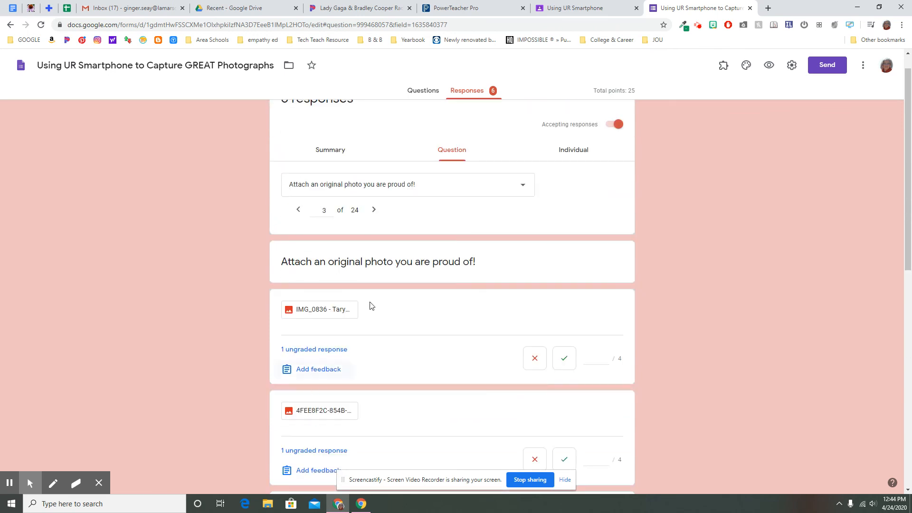
mouse_move(424, 408)
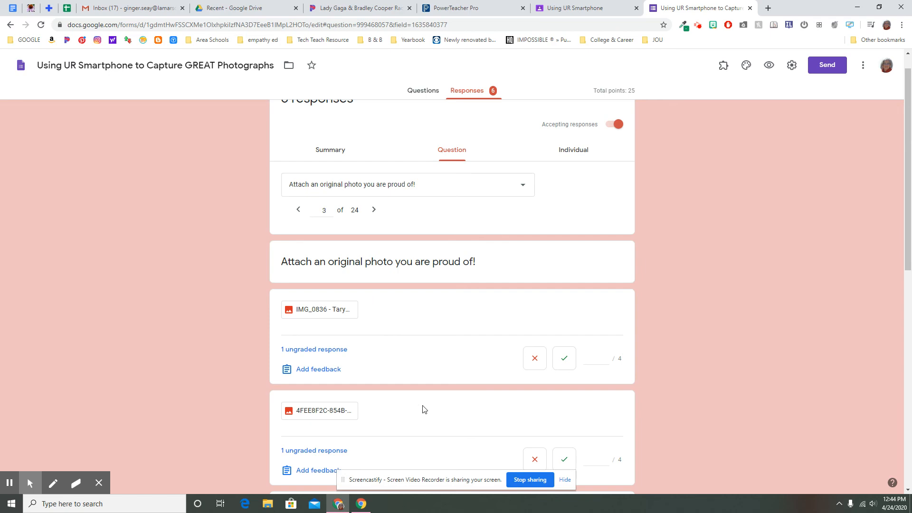
scroll(up, 3)
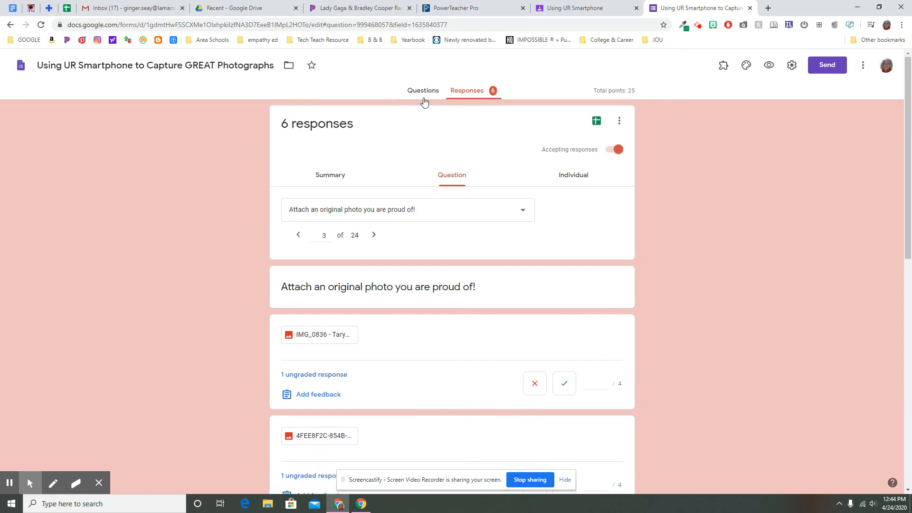
Step: Return to the Questions editor and scroll down to the file upload question
click(423, 90)
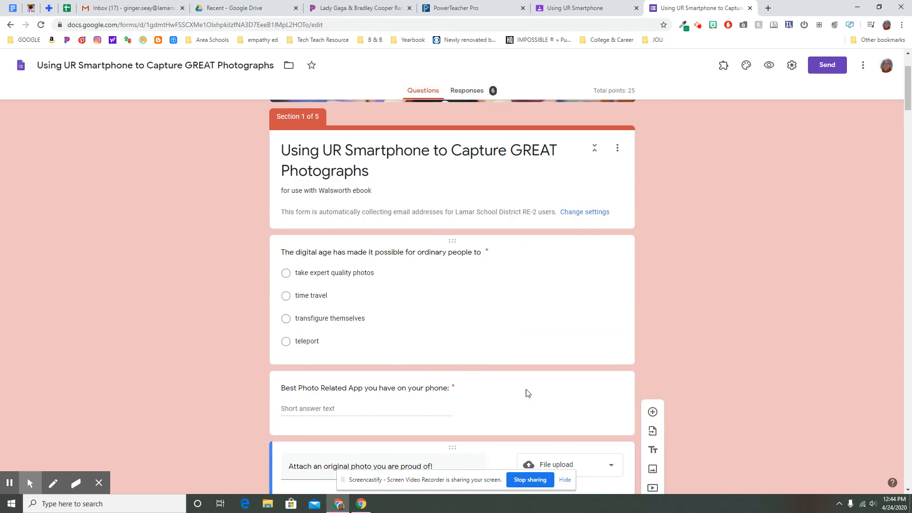
scroll(down, 3)
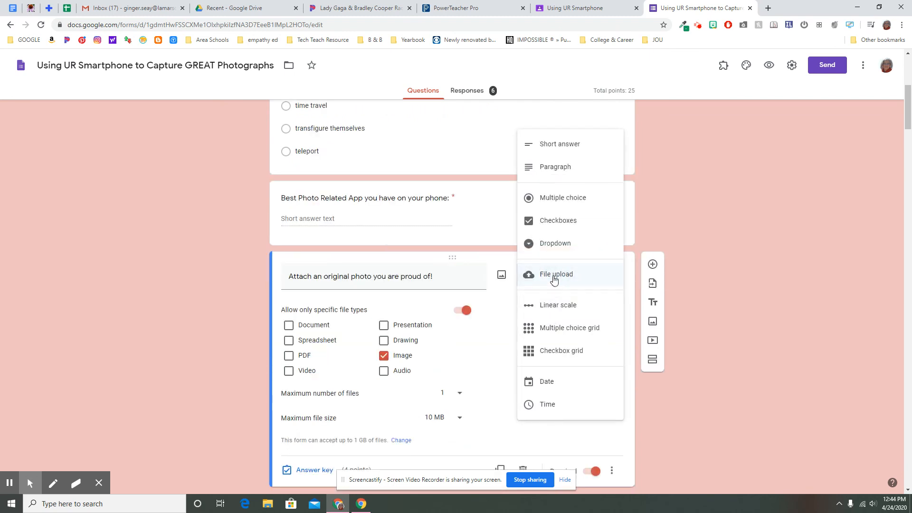
mouse_move(562, 198)
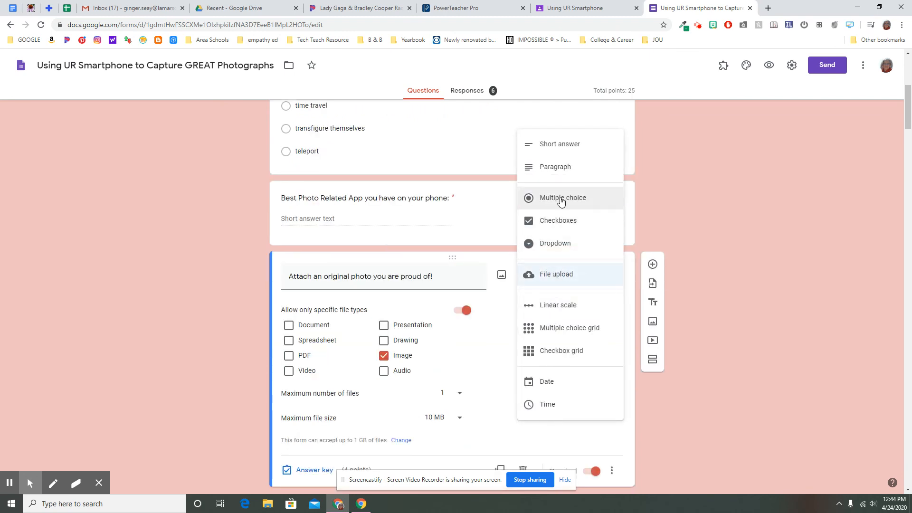
mouse_move(560, 312)
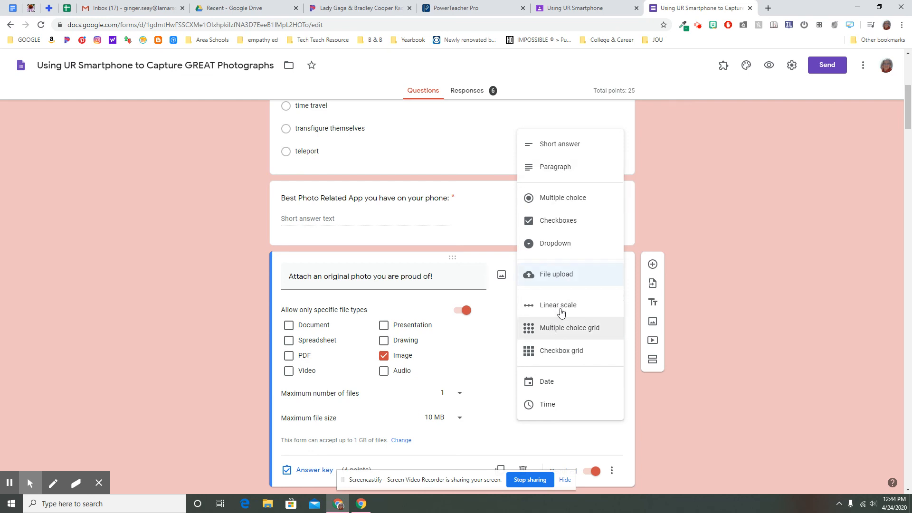
mouse_move(557, 304)
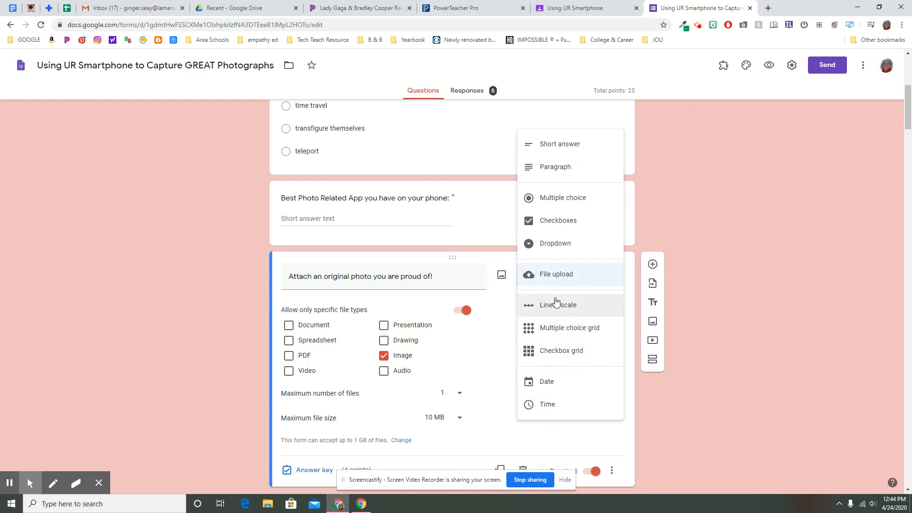
mouse_move(585, 278)
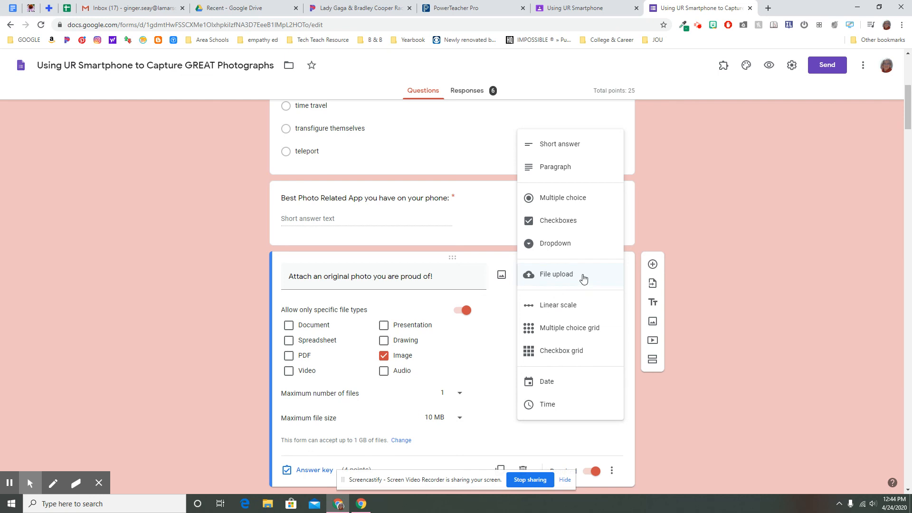
mouse_move(325, 378)
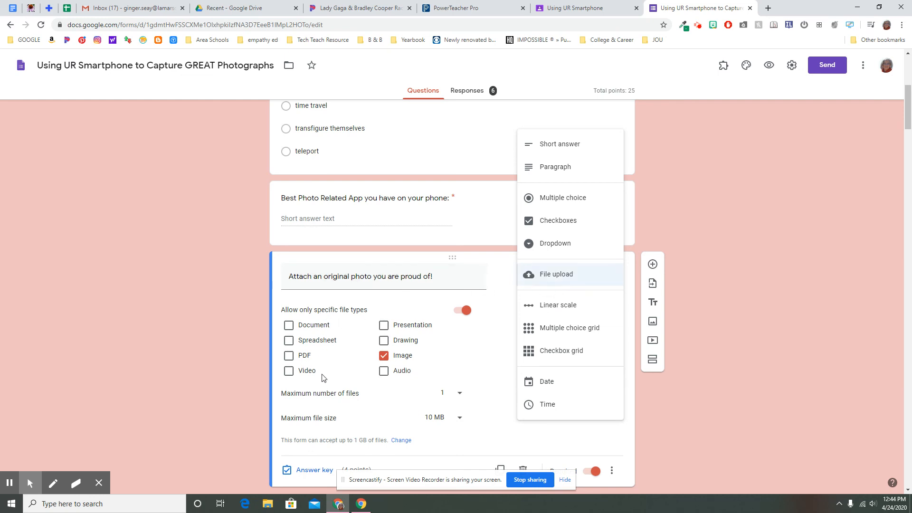
mouse_move(374, 387)
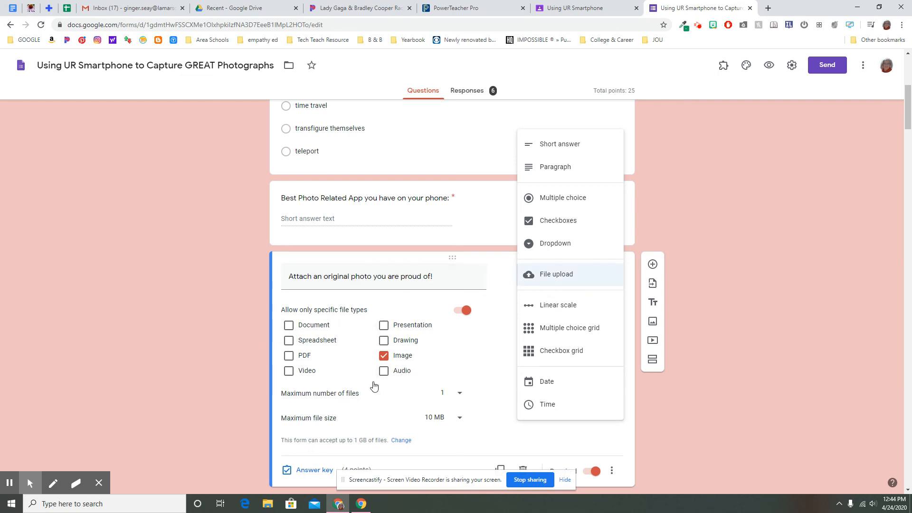
mouse_move(398, 301)
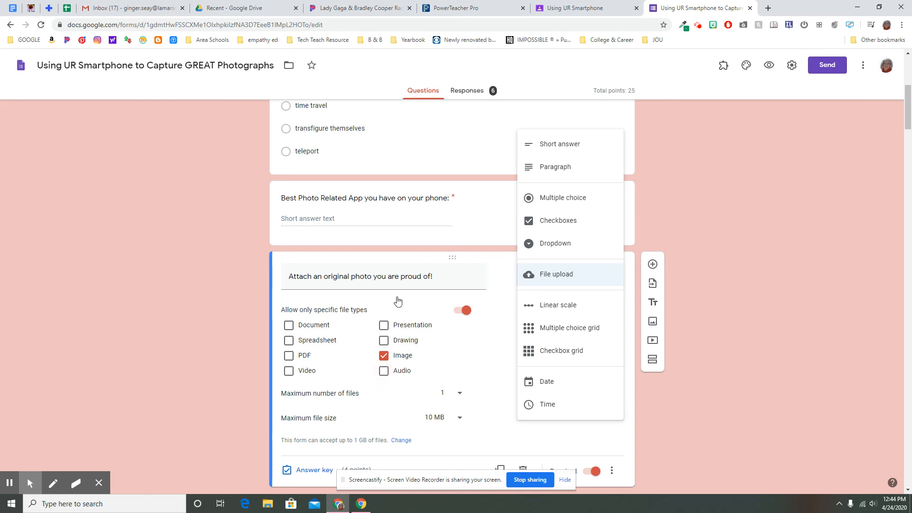
mouse_move(499, 279)
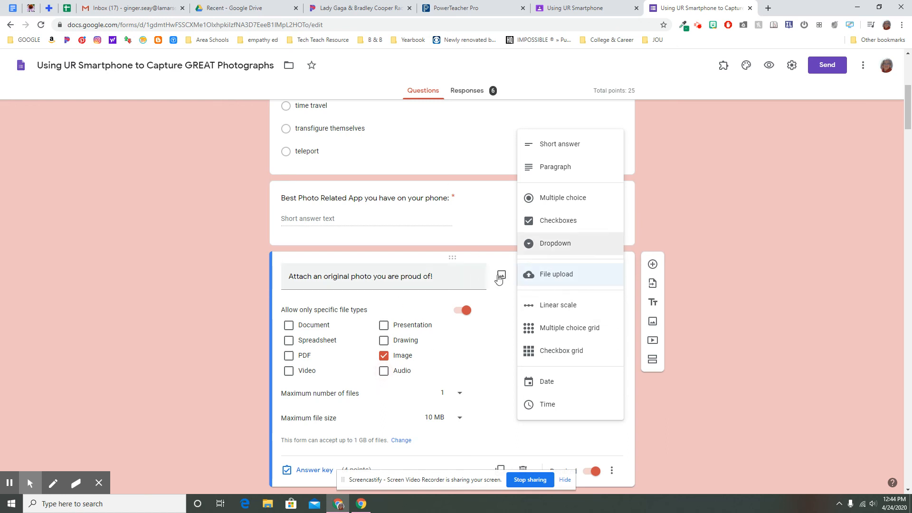